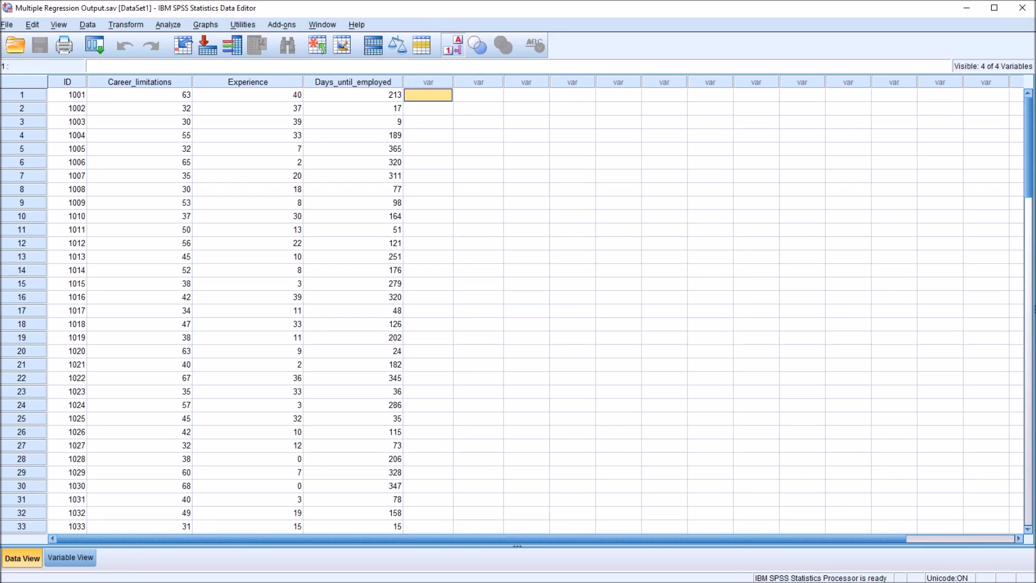
# Step: Review the ID, Experience, Days_until_employed and Career_limitations values in Data View
pyautogui.click(65, 95)
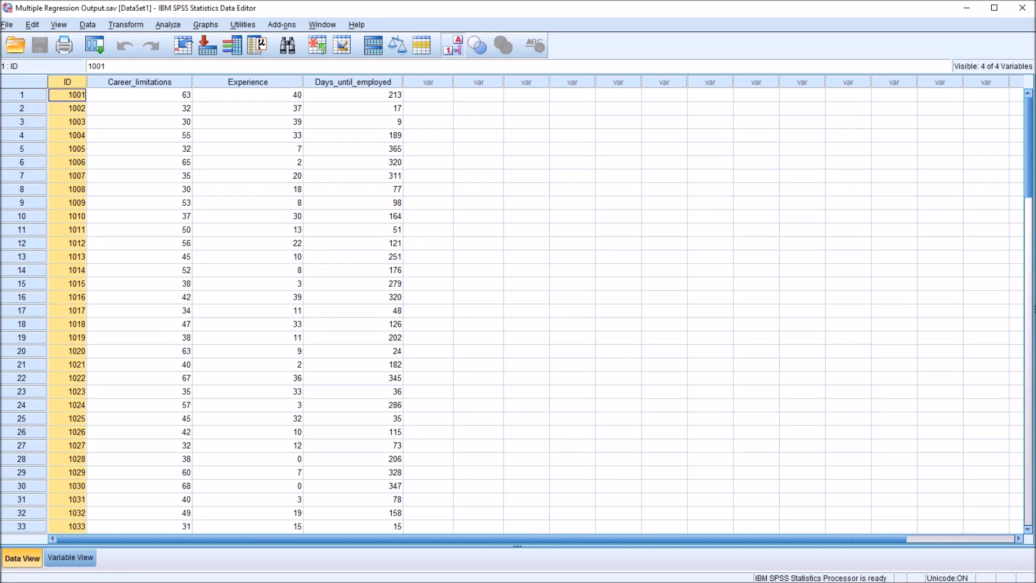
pyautogui.scroll(-3)
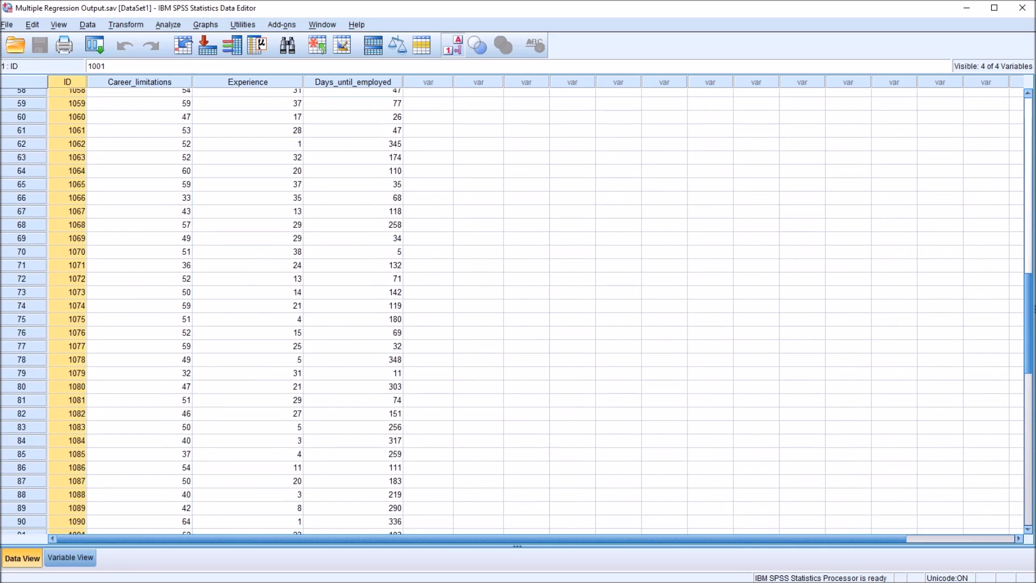
pyautogui.scroll(3)
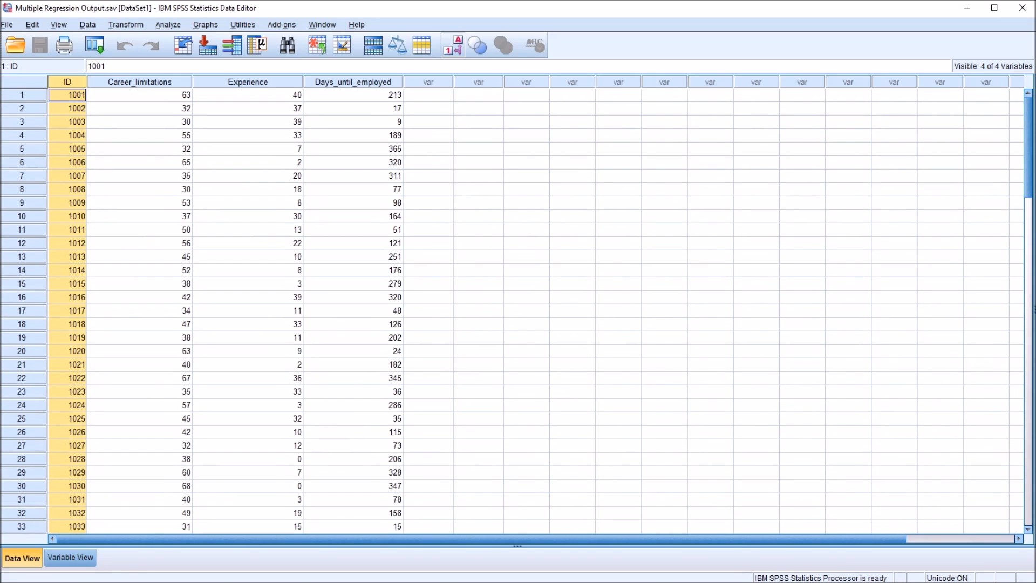
pyautogui.click(248, 95)
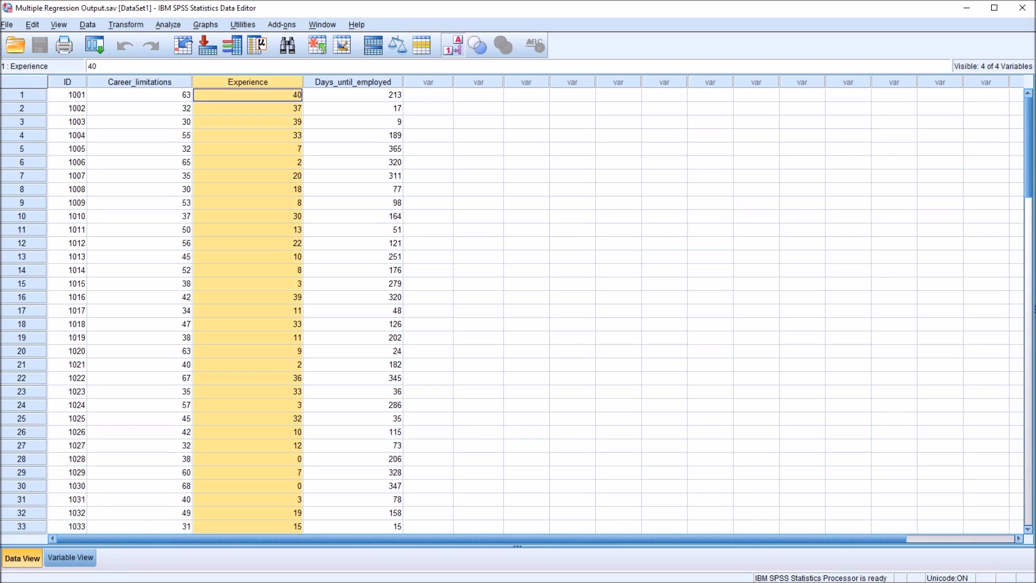
pyautogui.click(354, 95)
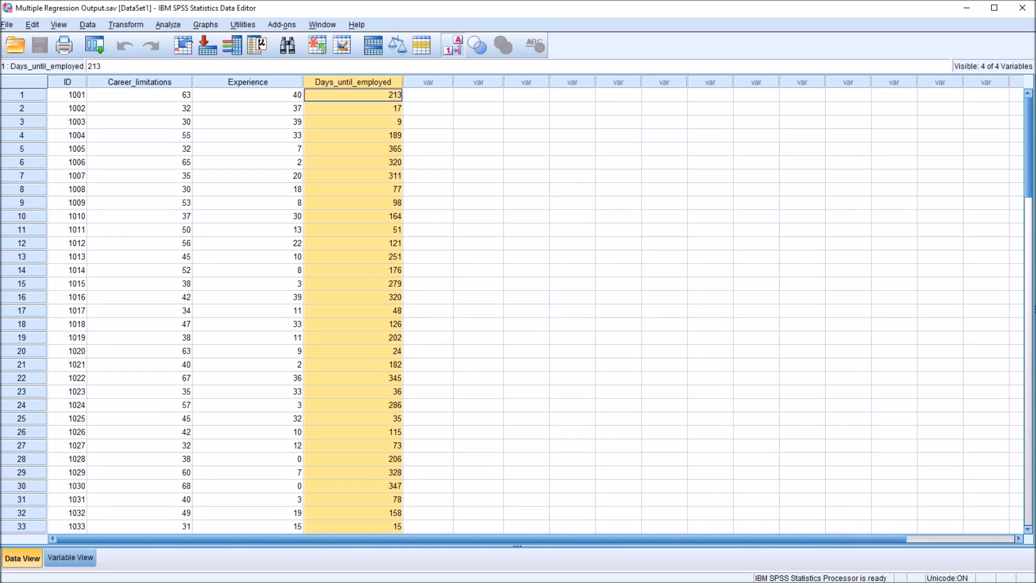
pyautogui.click(139, 95)
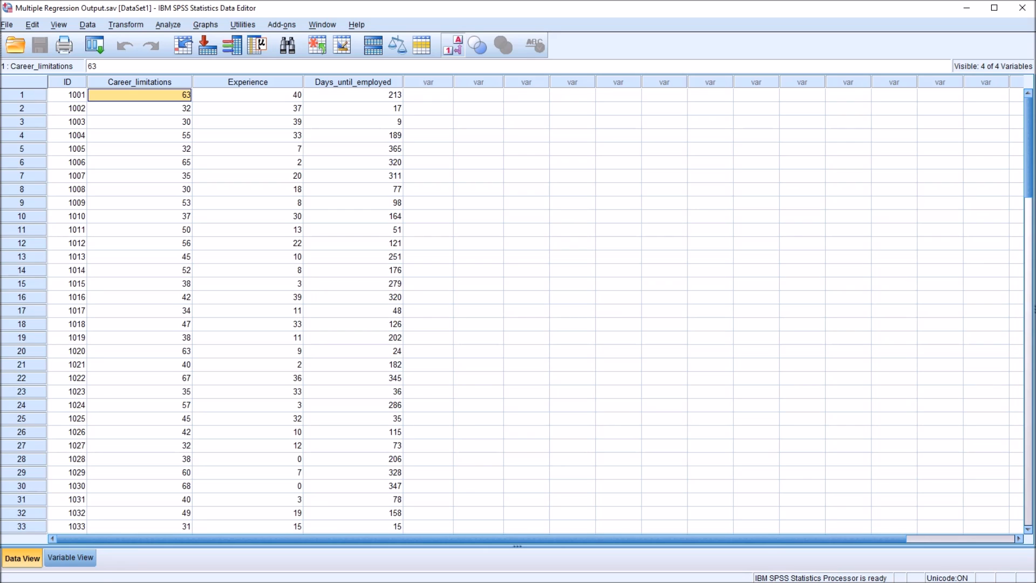
pyautogui.click(140, 162)
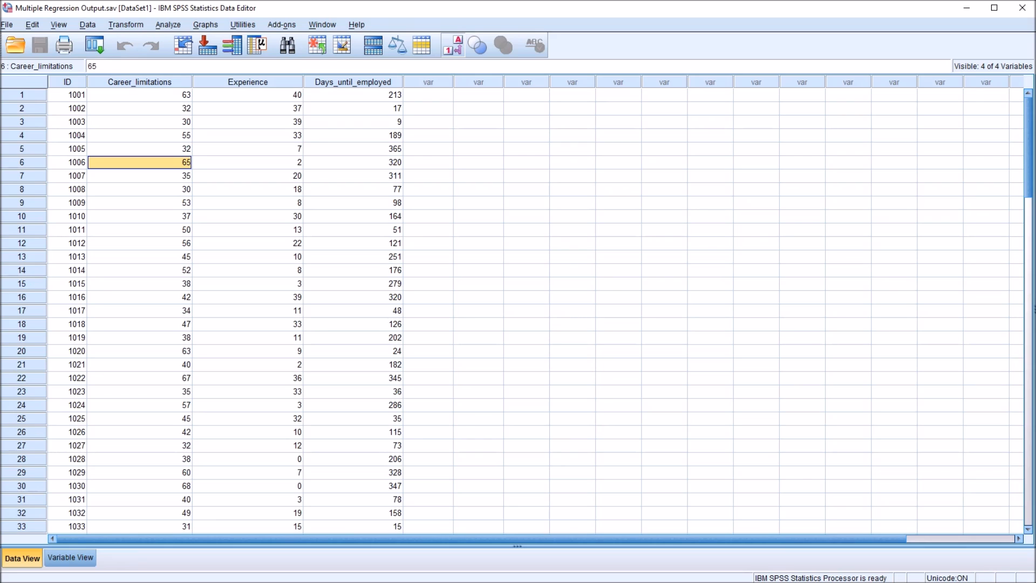
pyautogui.click(139, 242)
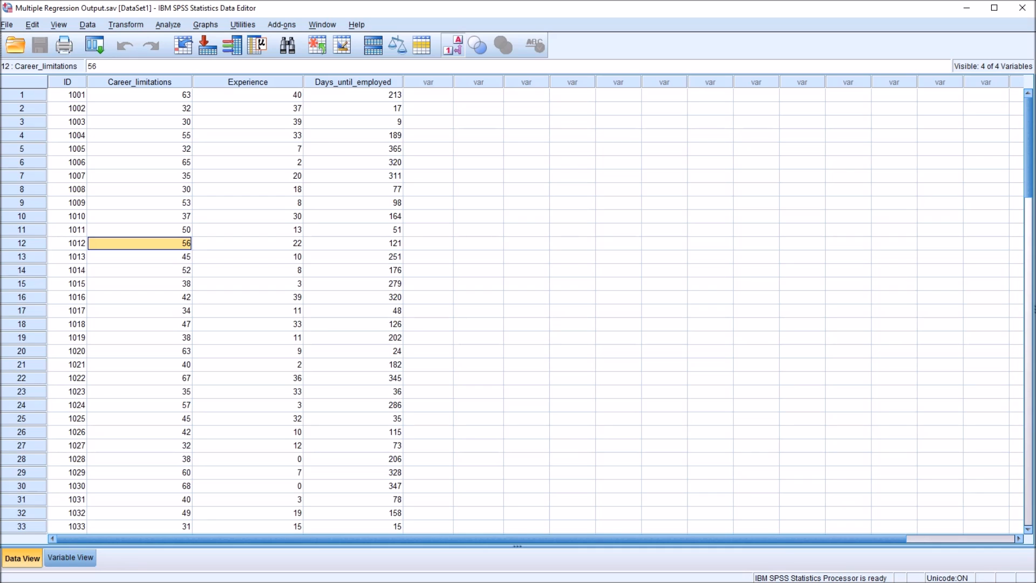
pyautogui.click(140, 81)
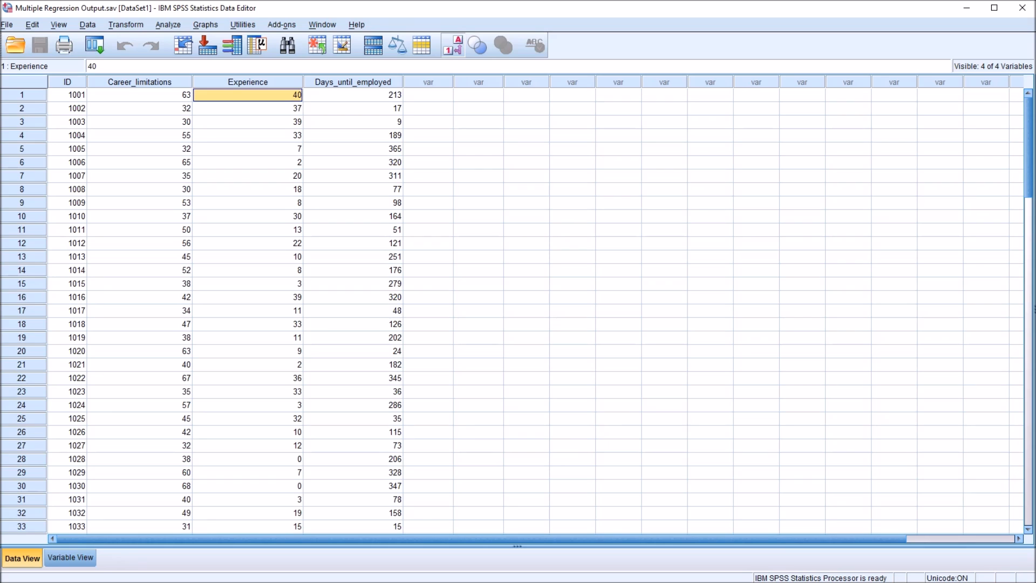
# Step: Compare individual Days_until_employed, Career_limitations and Experience values across cases
pyautogui.click(248, 108)
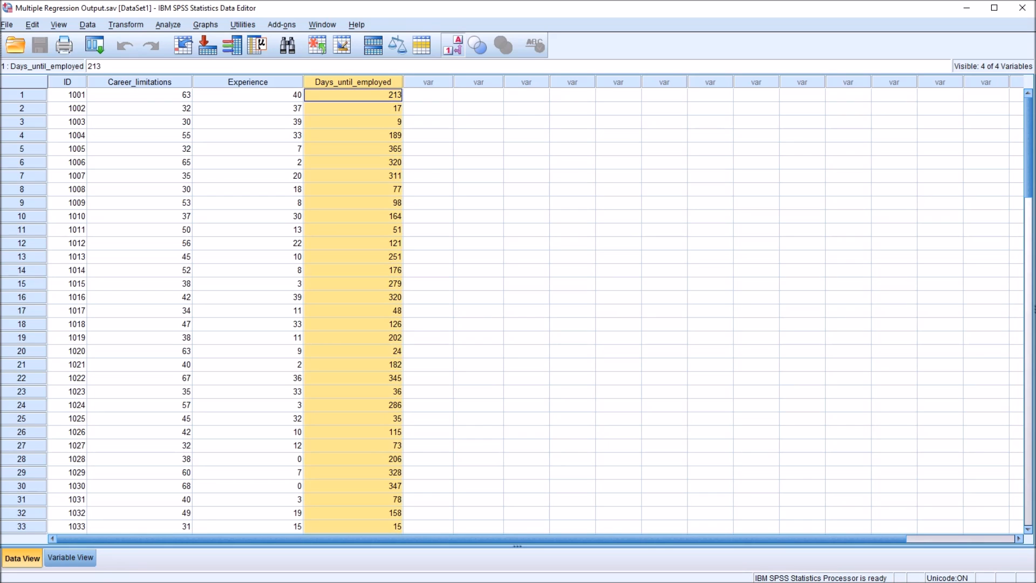
pyautogui.click(354, 95)
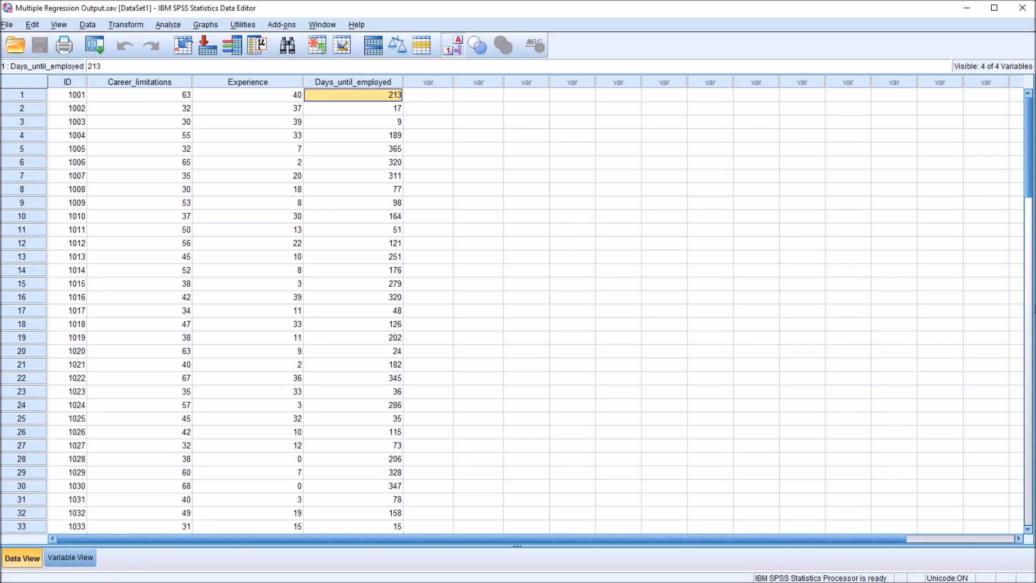
pyautogui.click(353, 149)
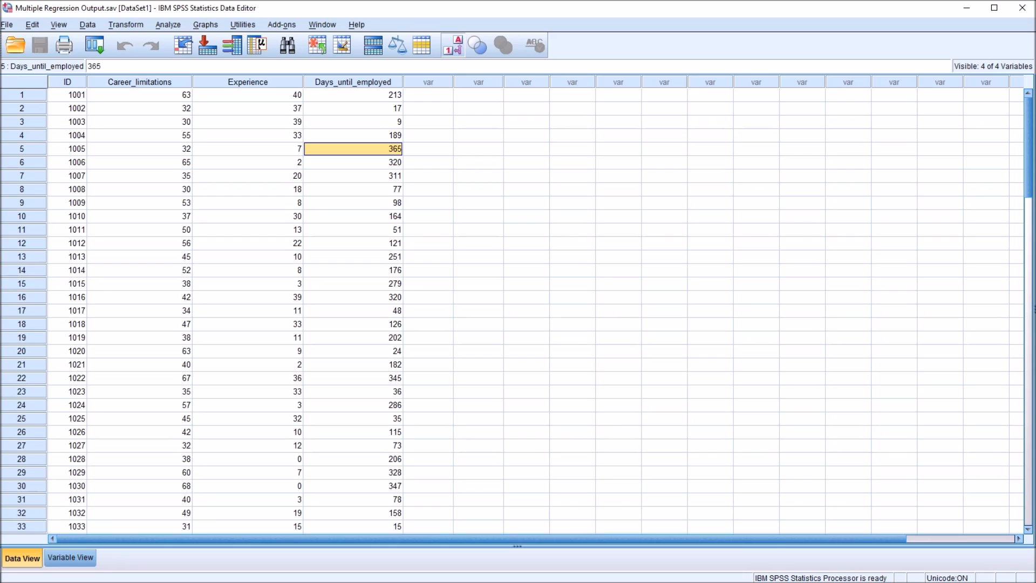
pyautogui.click(354, 95)
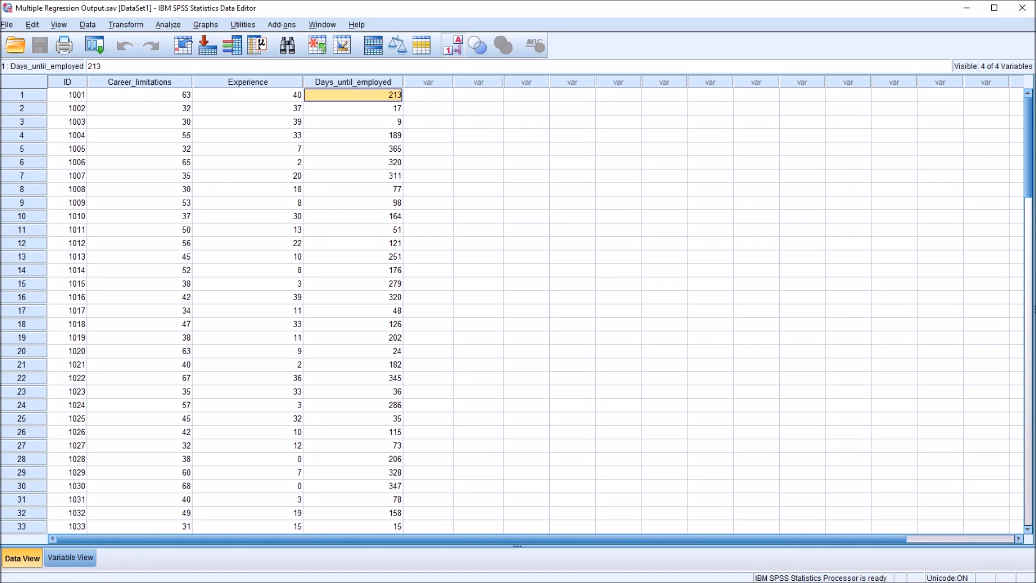
pyautogui.click(139, 95)
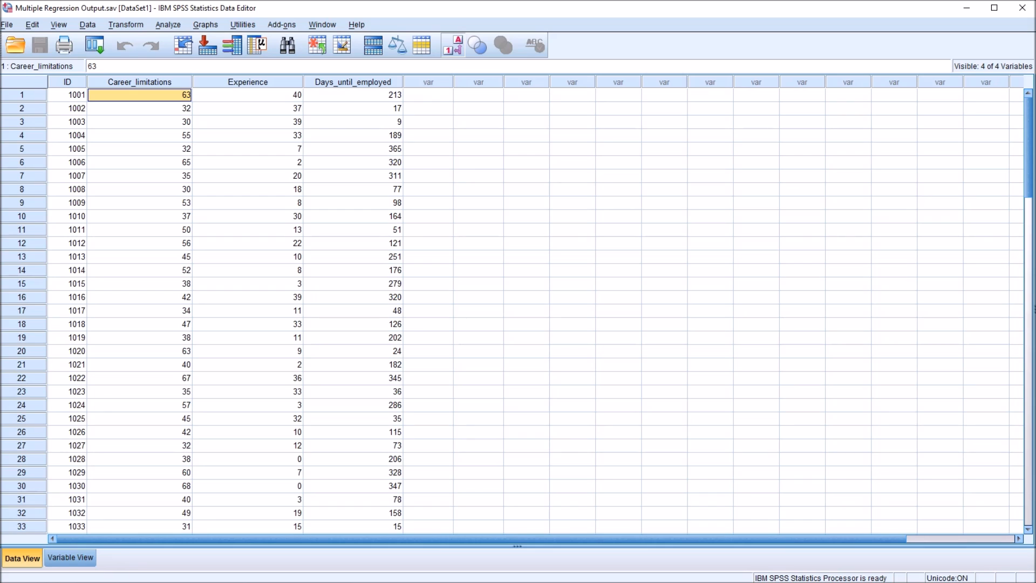
pyautogui.click(139, 81)
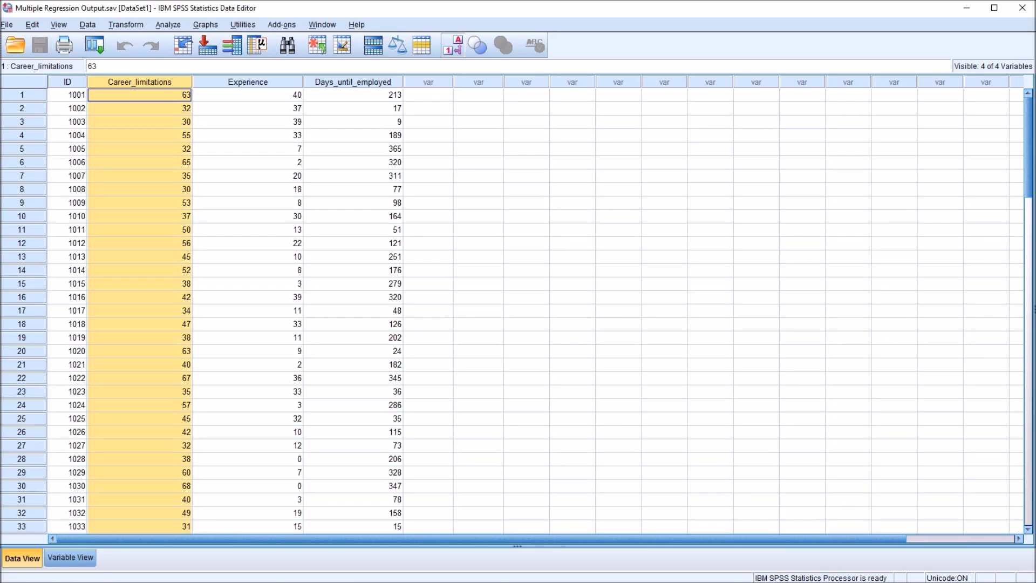
pyautogui.click(139, 95)
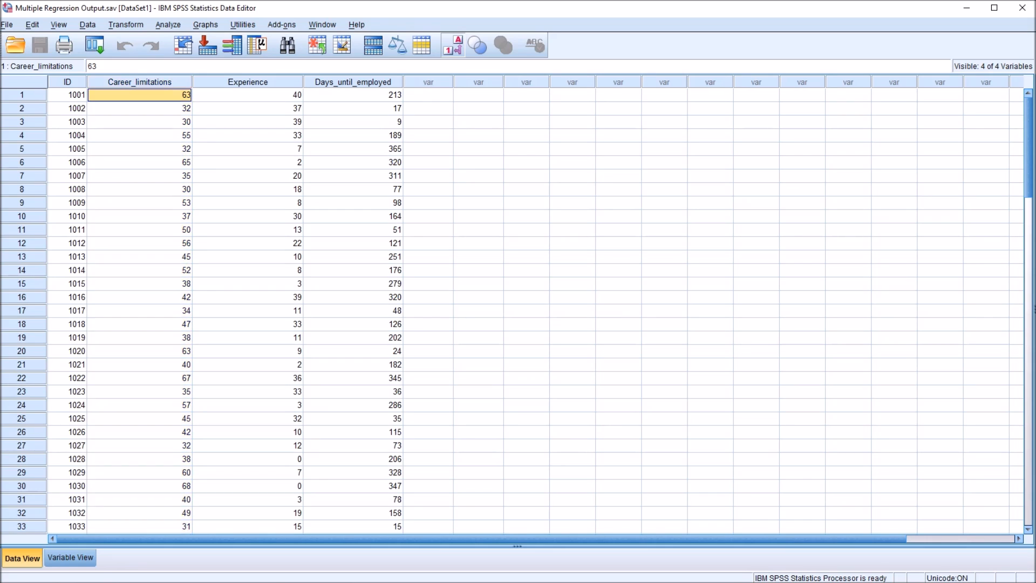
pyautogui.click(354, 94)
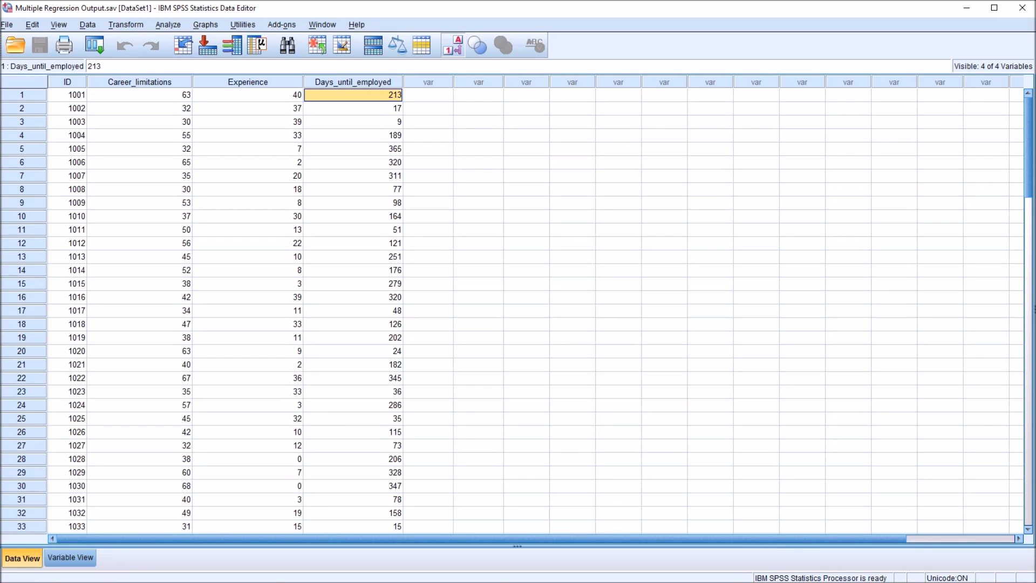
pyautogui.click(248, 95)
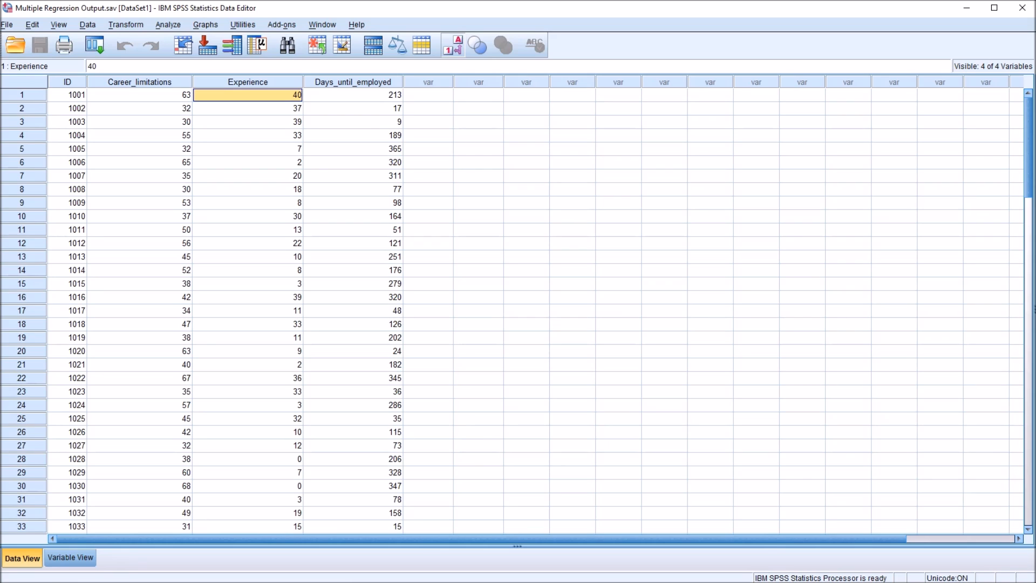
pyautogui.click(354, 95)
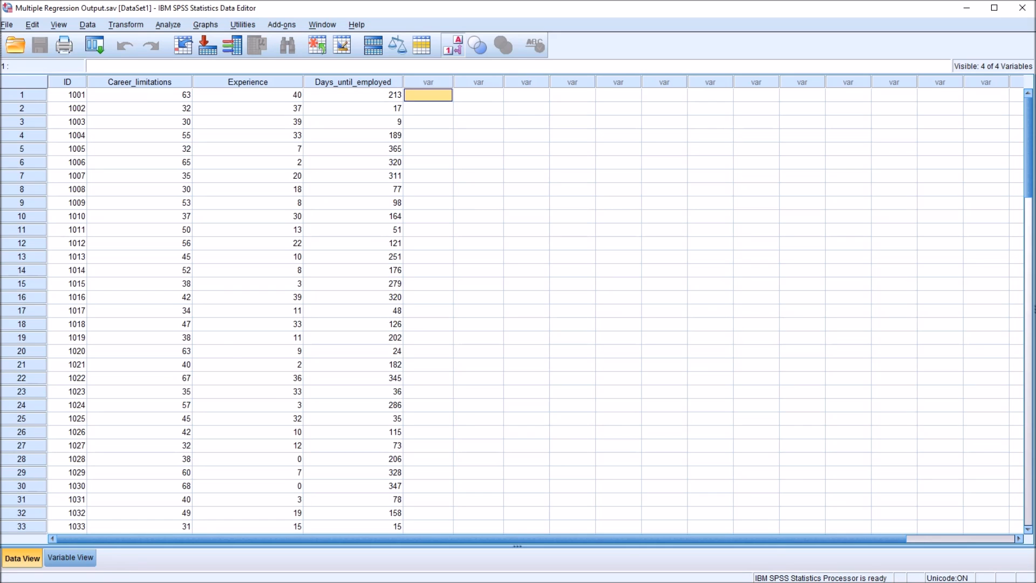
# Step: Start a linear regression from Analyze > Regression > Linear
pyautogui.click(169, 25)
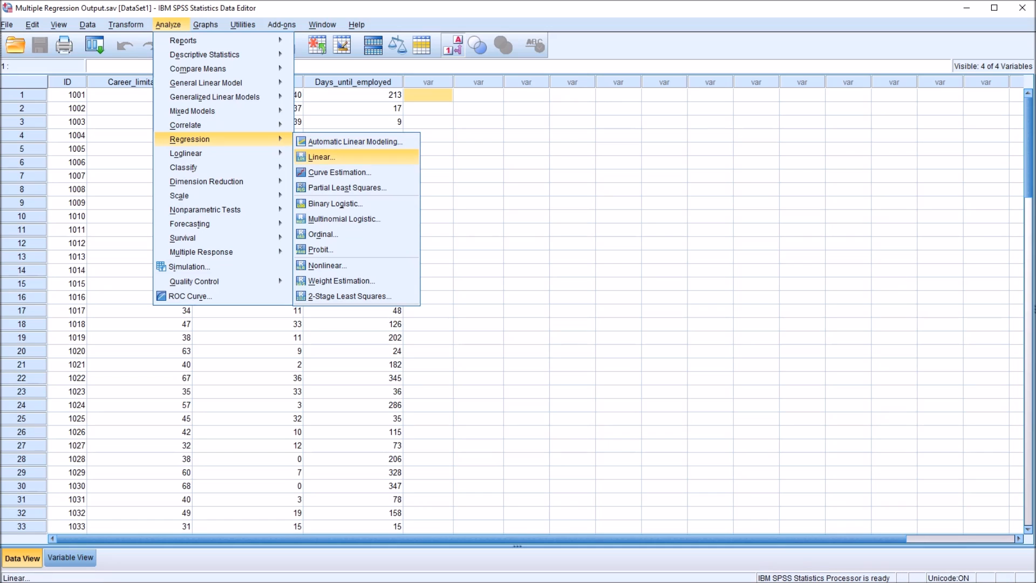
pyautogui.click(321, 157)
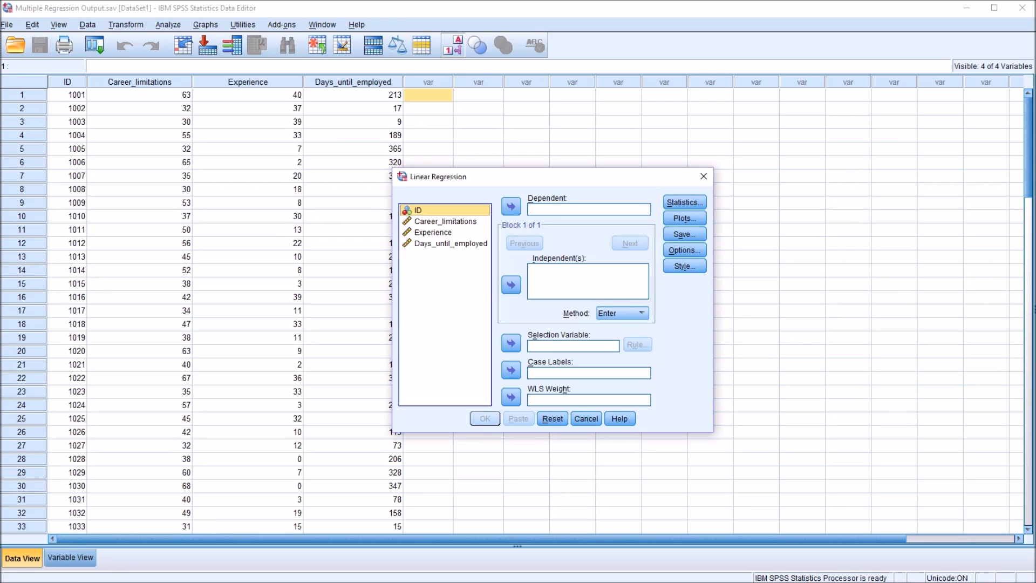
# Step: Make Days_until_employed dependent, add Career_limitations and Experience as predictors, then go to Statistics
pyautogui.click(510, 205)
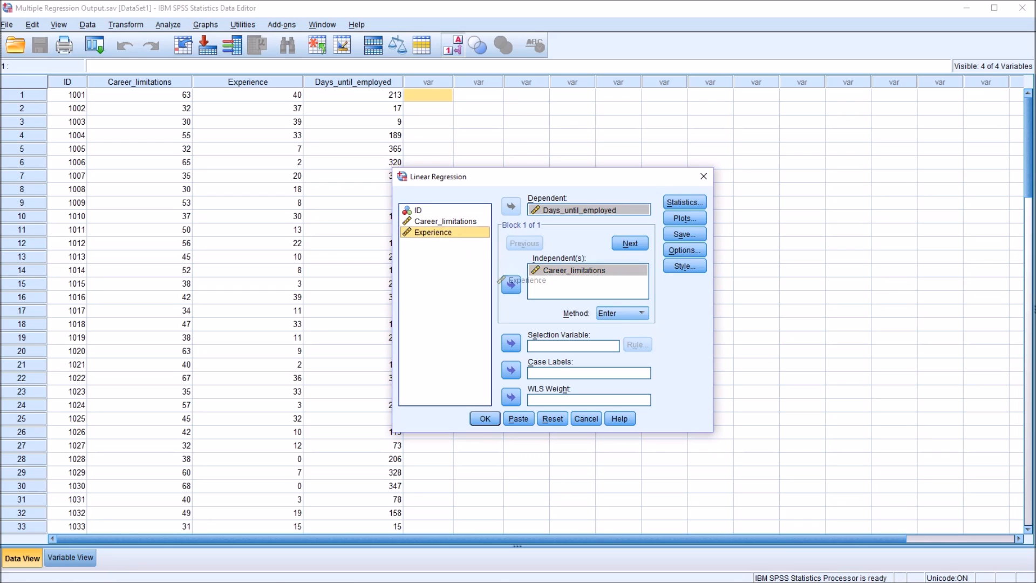
pyautogui.click(511, 284)
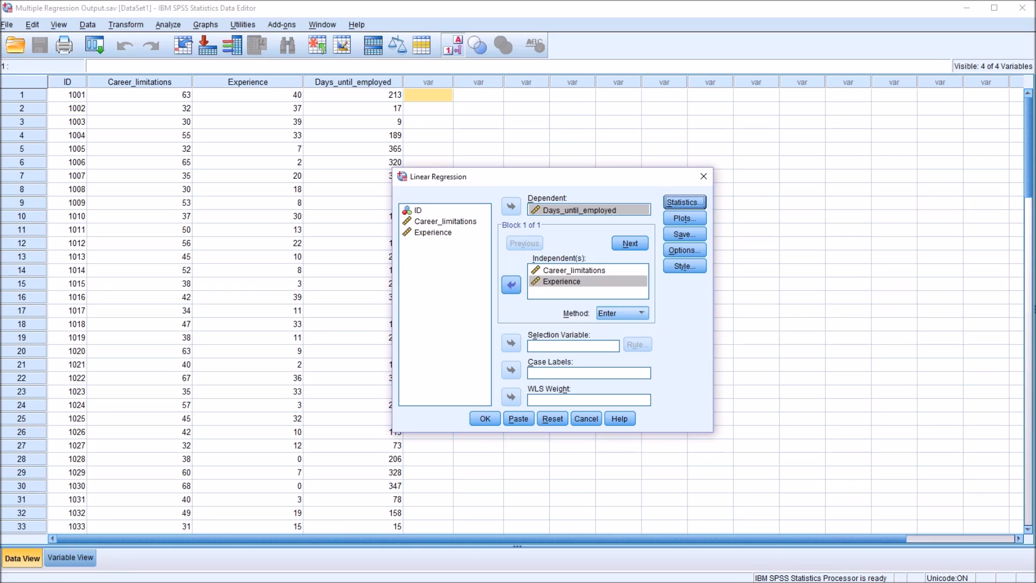
pyautogui.click(684, 202)
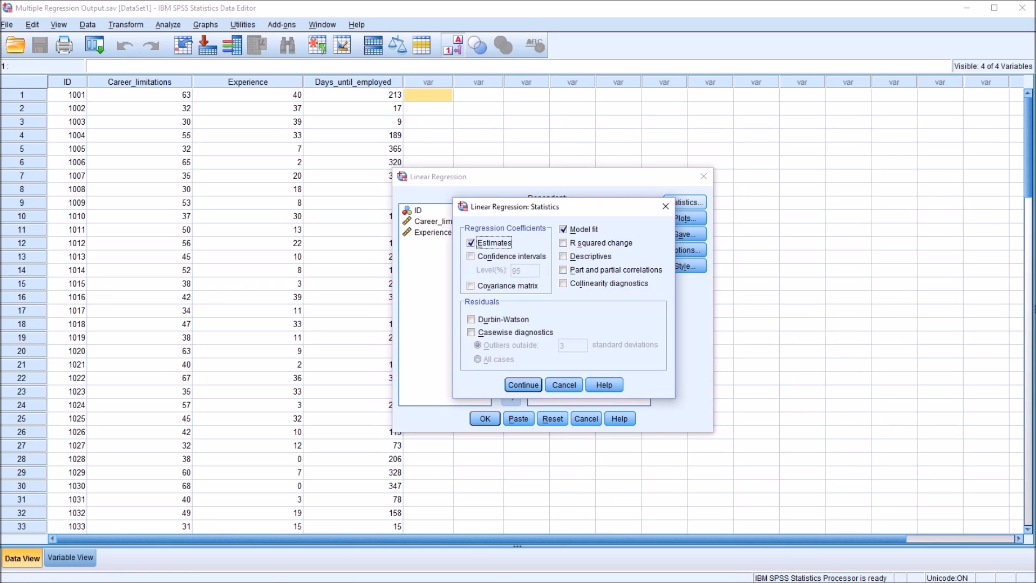
# Step: Request R squared change, descriptives and coefficient confidence intervals, then run the regression
pyautogui.click(563, 243)
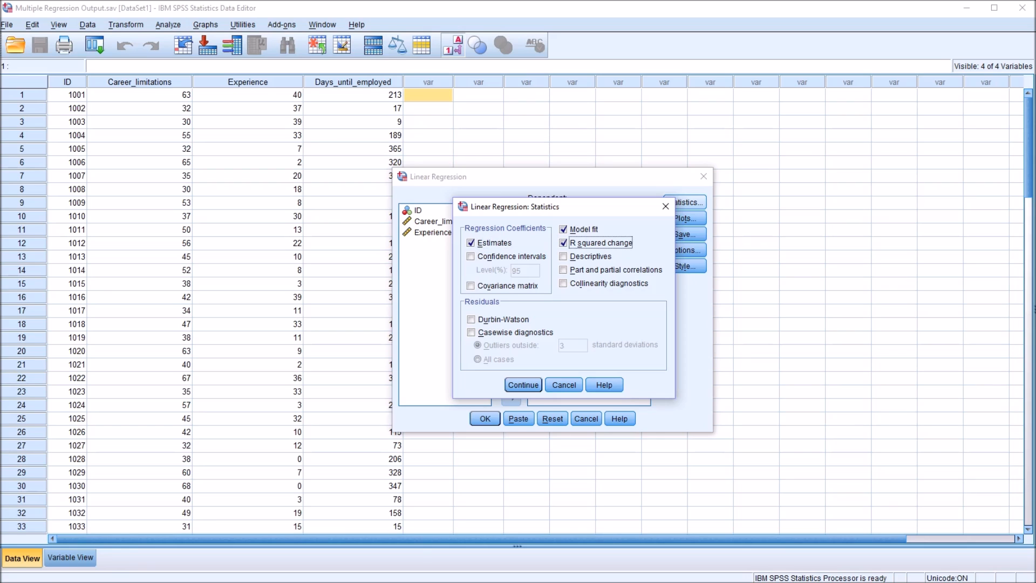
pyautogui.click(563, 257)
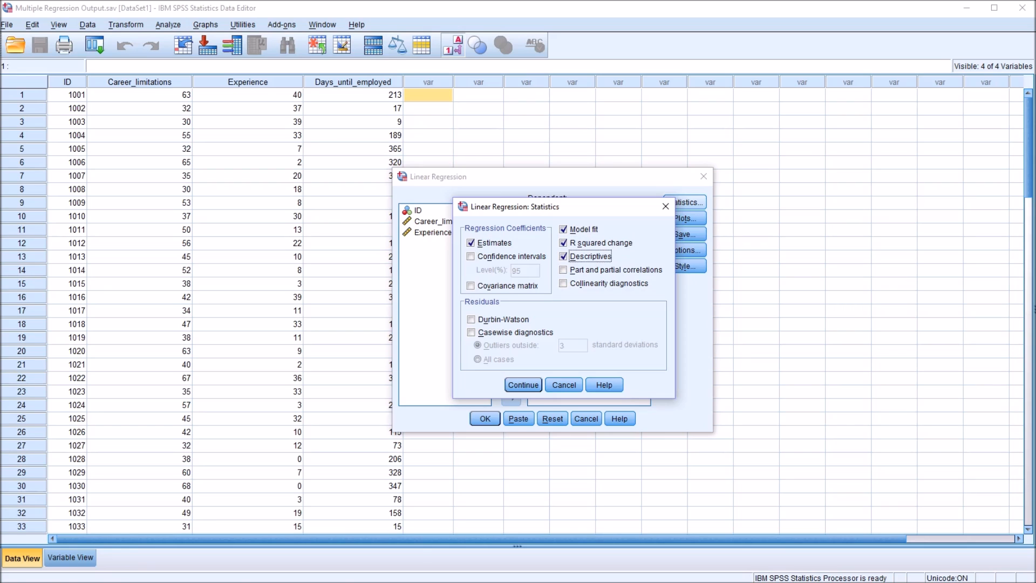
pyautogui.click(470, 256)
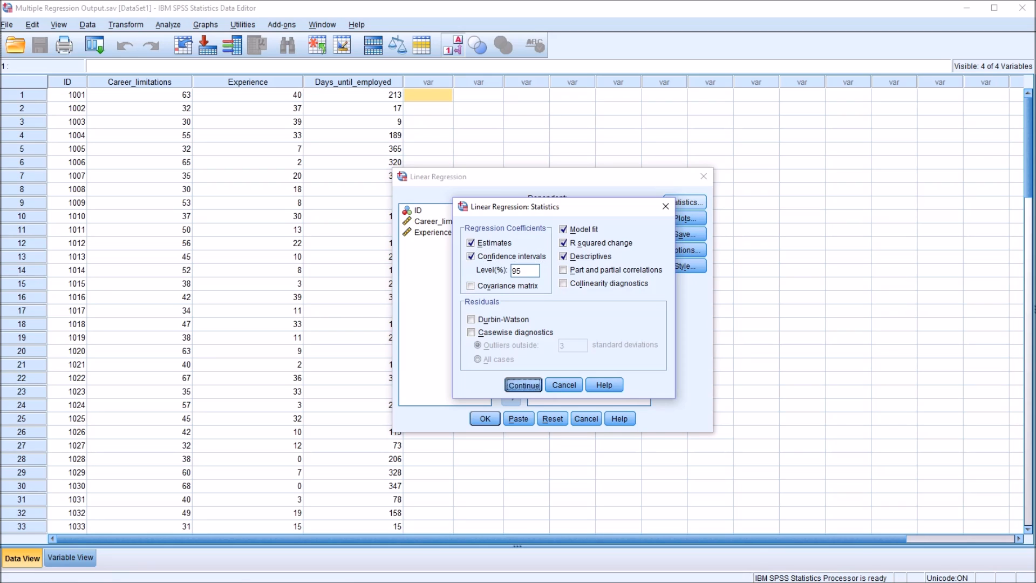
pyautogui.click(522, 385)
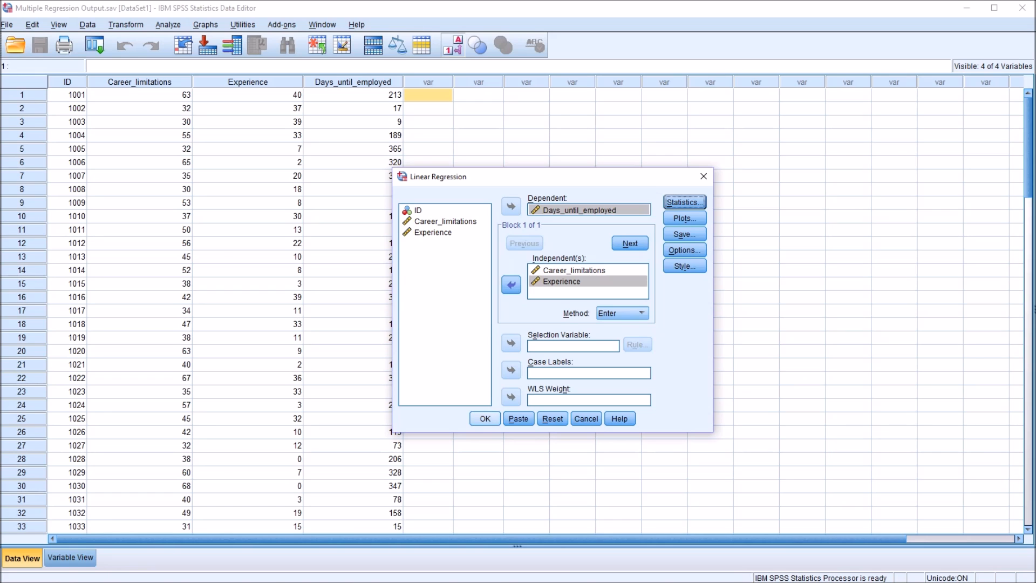
pyautogui.click(484, 419)
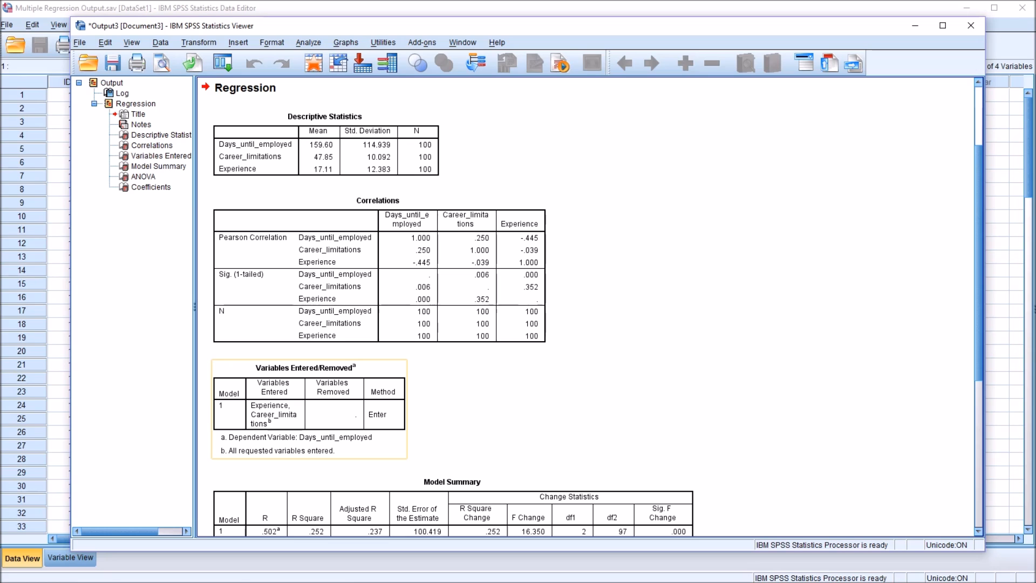
# Step: Scroll to the Model Summary, ANOVA and Coefficients tables and activate the Coefficients table
pyautogui.scroll(-3)
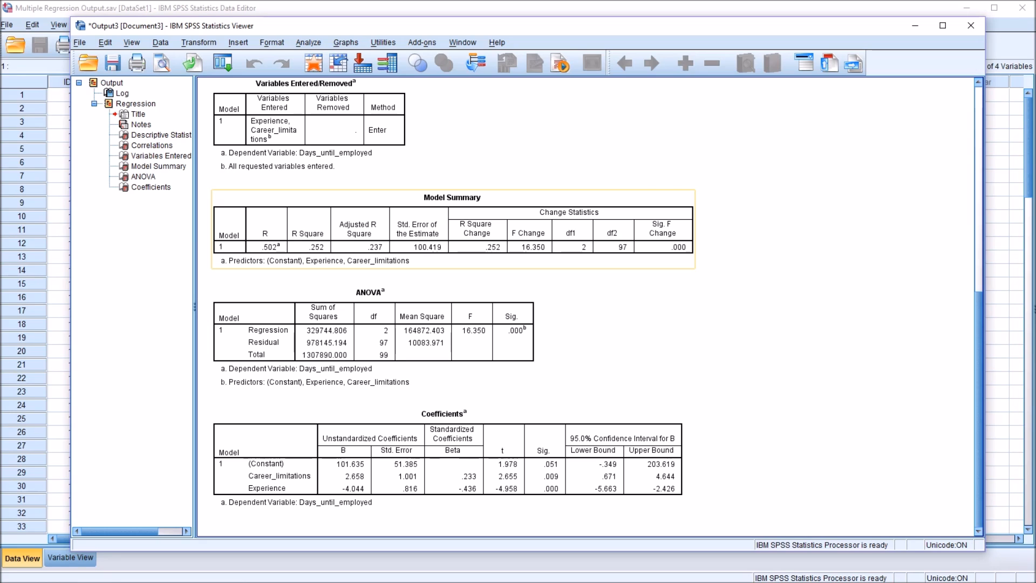
pyautogui.moveTo(390, 264)
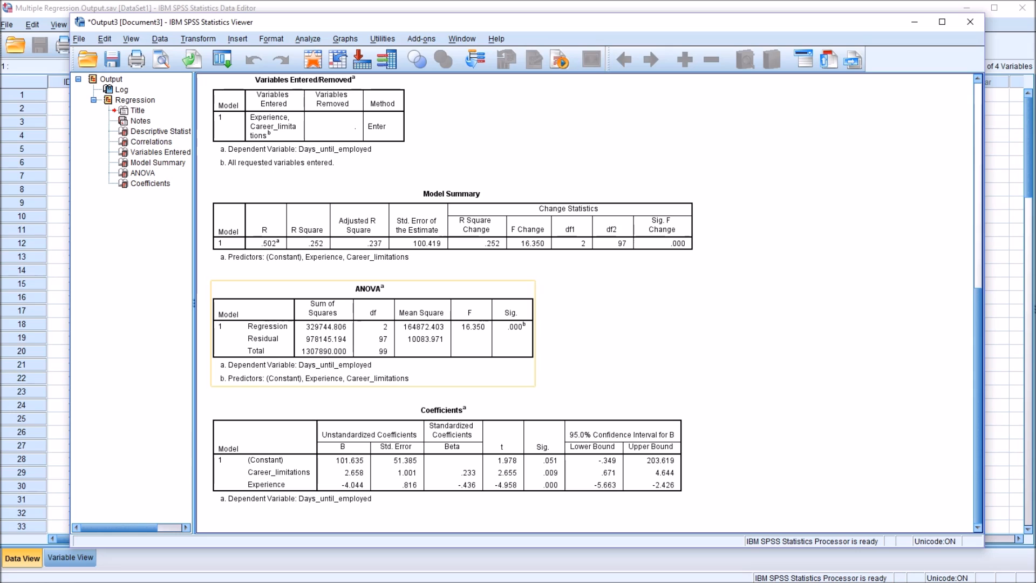
pyautogui.click(151, 183)
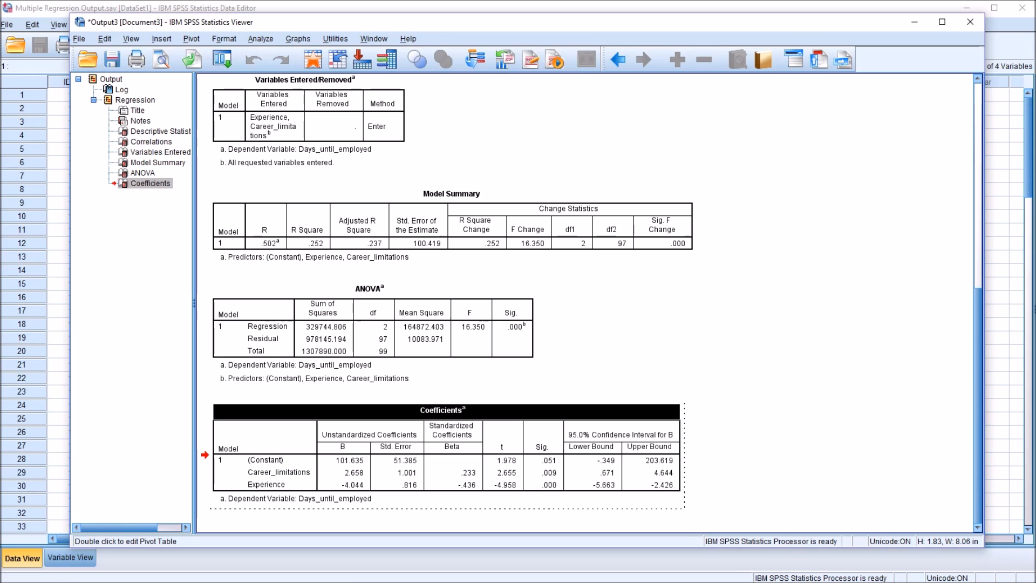
# Step: Inspect coefficients 2.658 and -4.044, Experience's Beta and Sig. values, revealing exact significance 0.000003
pyautogui.click(343, 471)
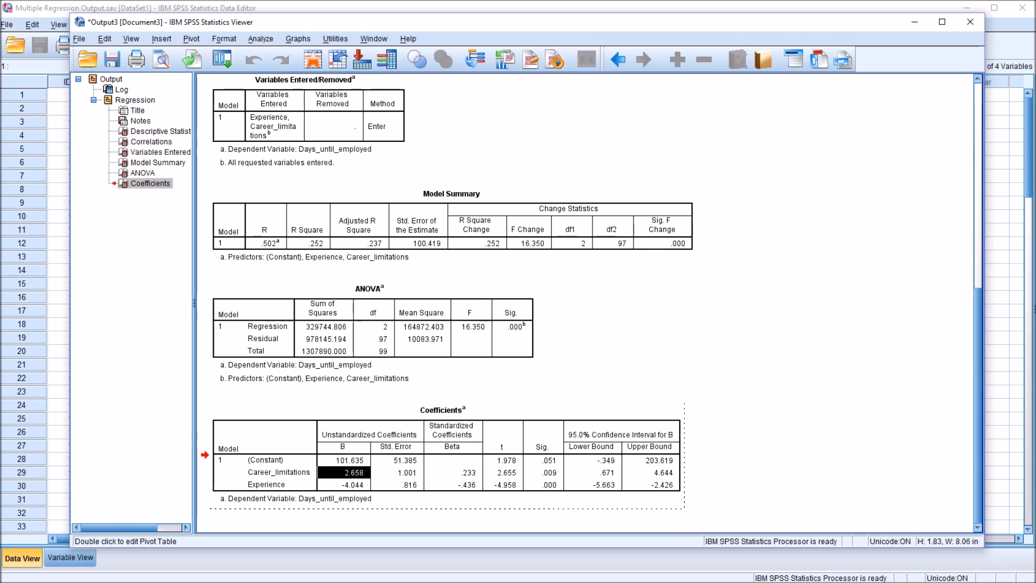
pyautogui.click(352, 485)
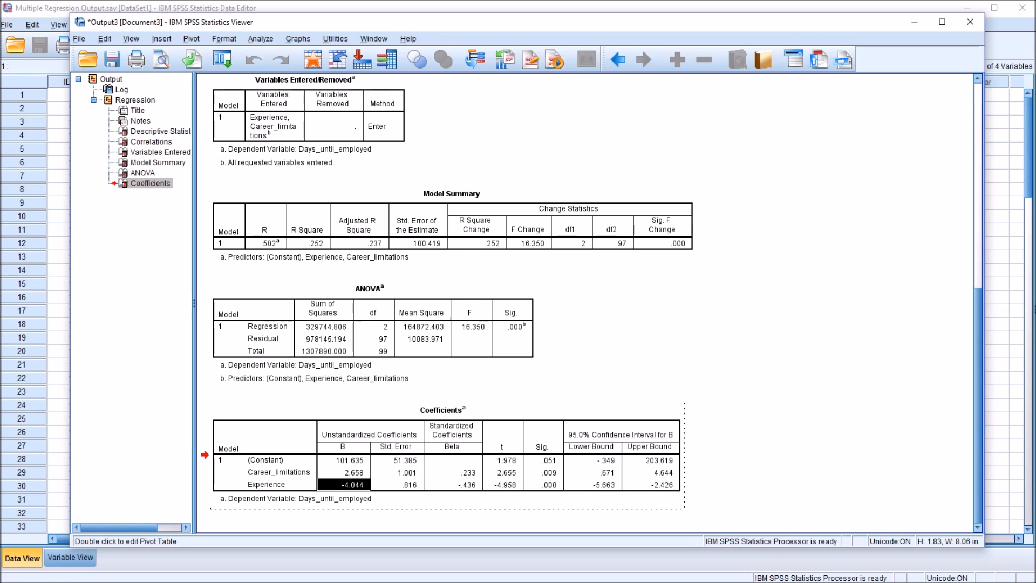
pyautogui.click(467, 483)
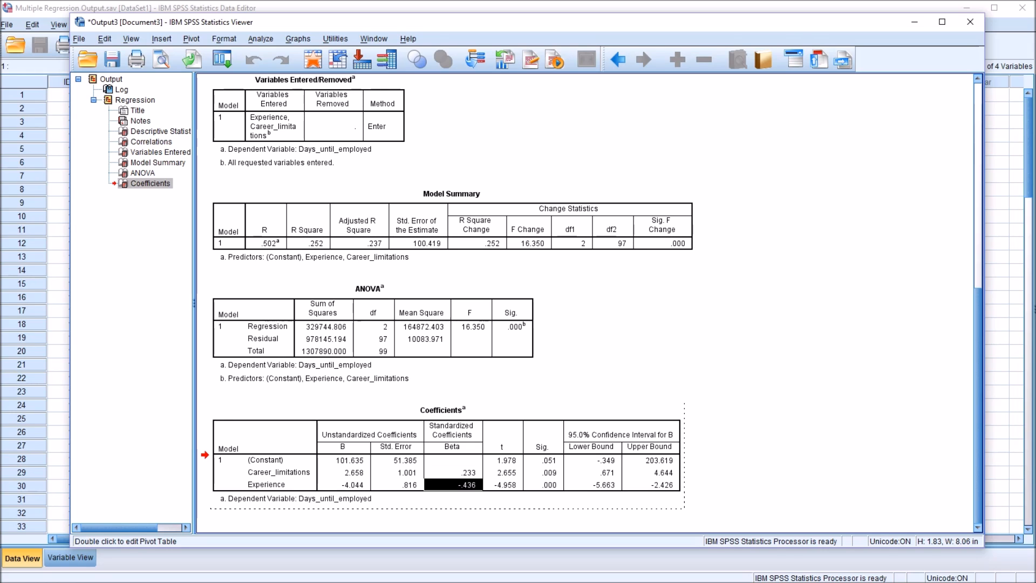
pyautogui.moveTo(550, 485)
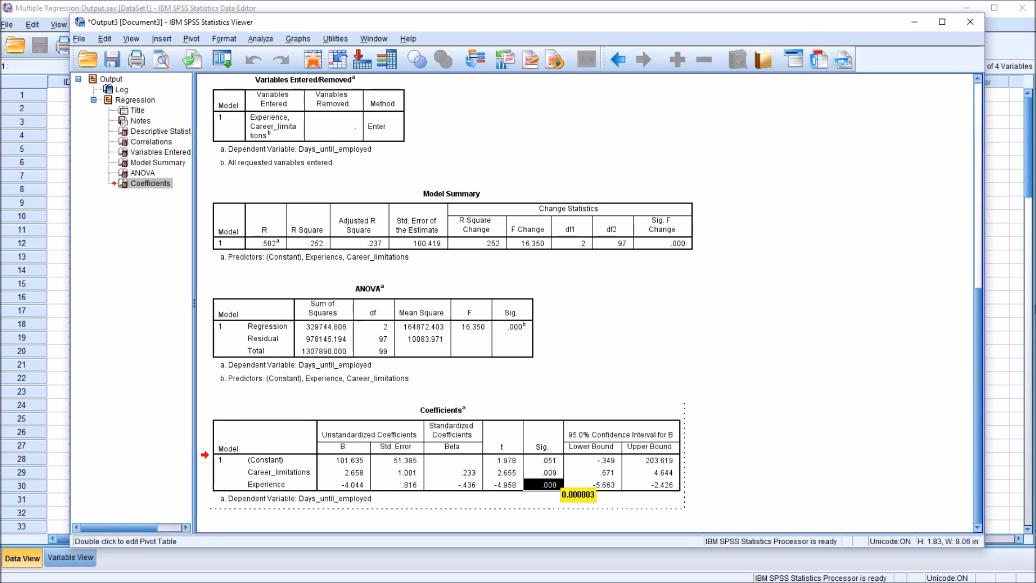
pyautogui.click(543, 472)
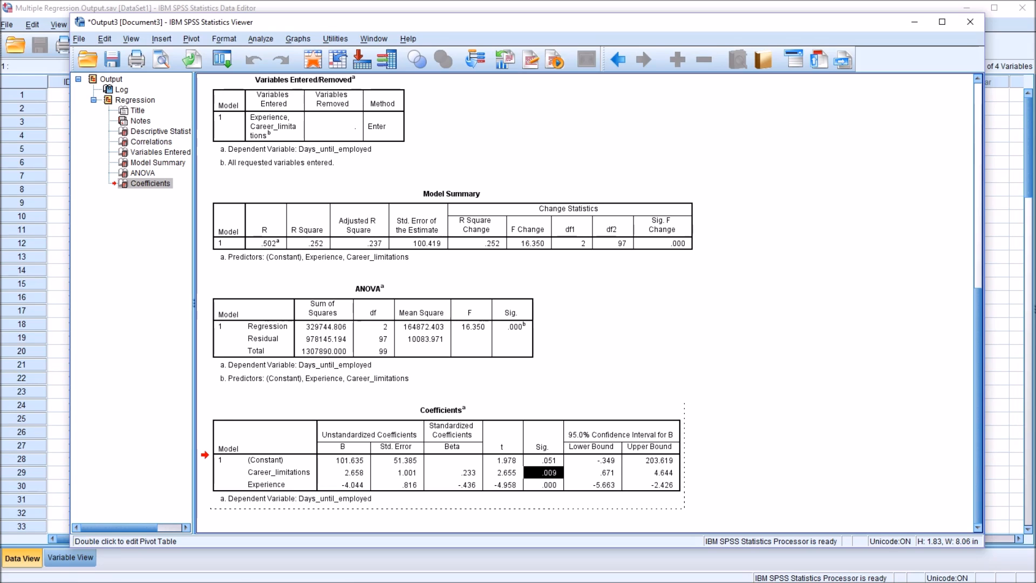
pyautogui.click(278, 471)
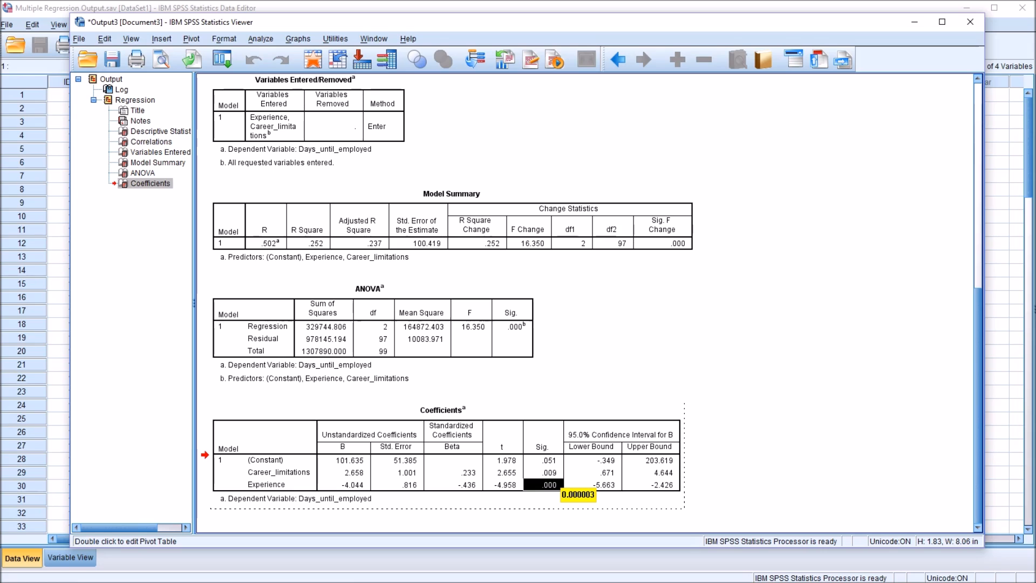
pyautogui.click(279, 483)
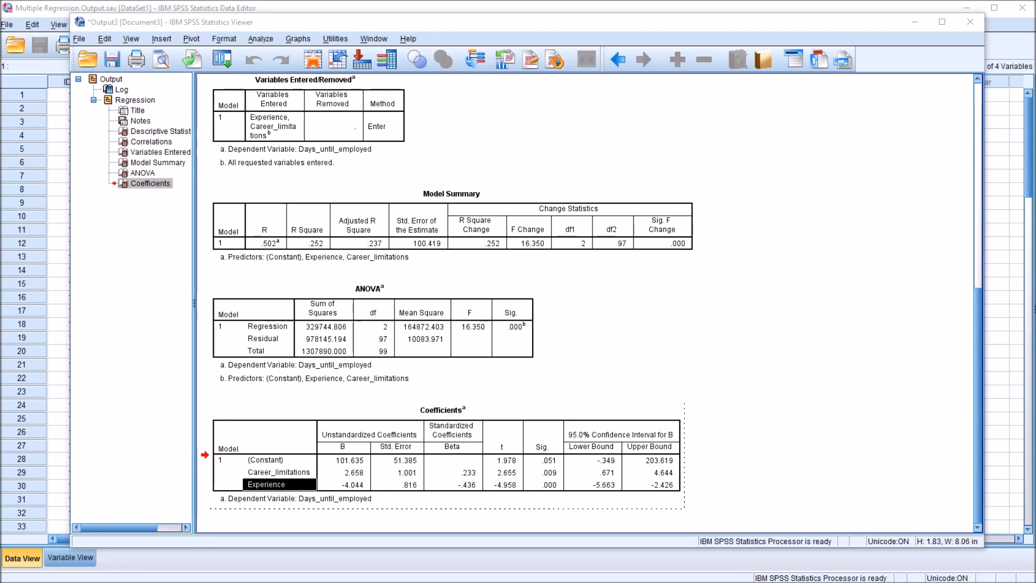
pyautogui.click(343, 472)
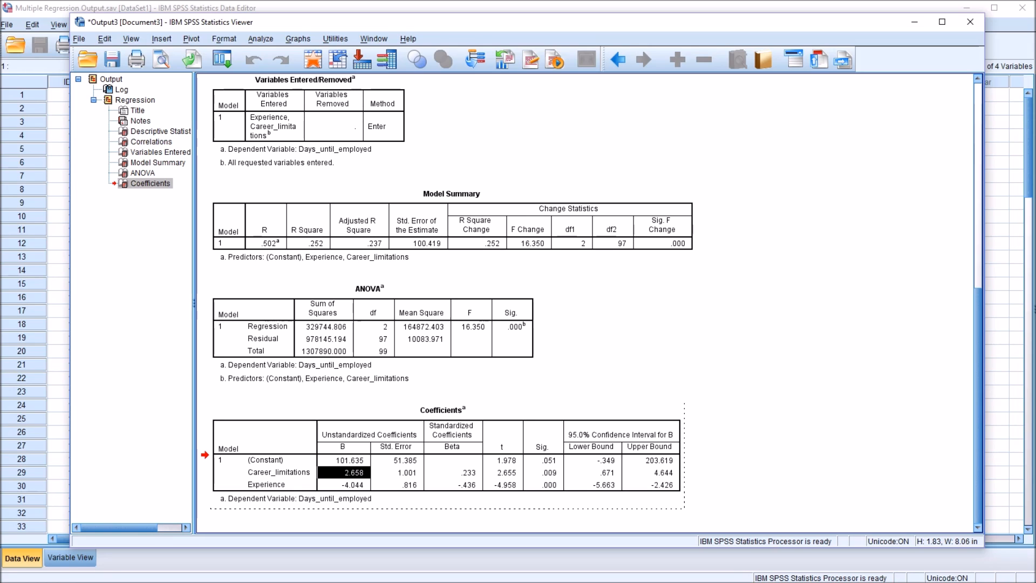
pyautogui.click(279, 471)
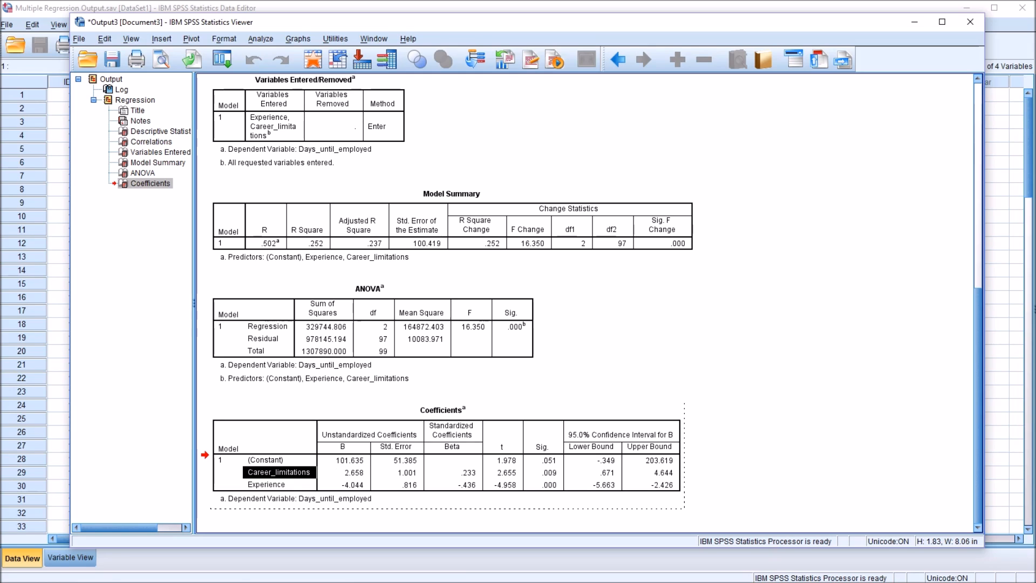
pyautogui.click(343, 471)
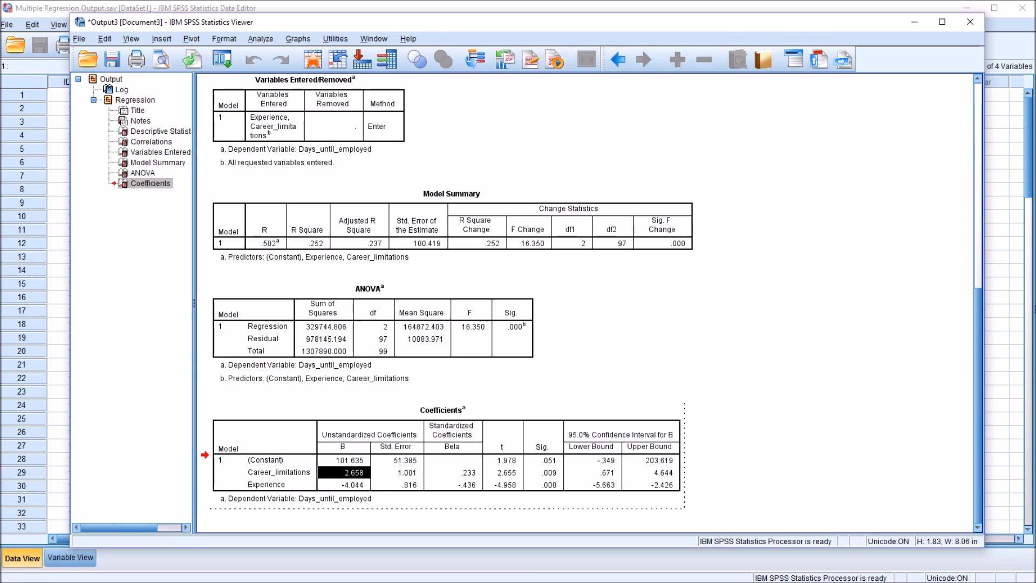
pyautogui.click(278, 471)
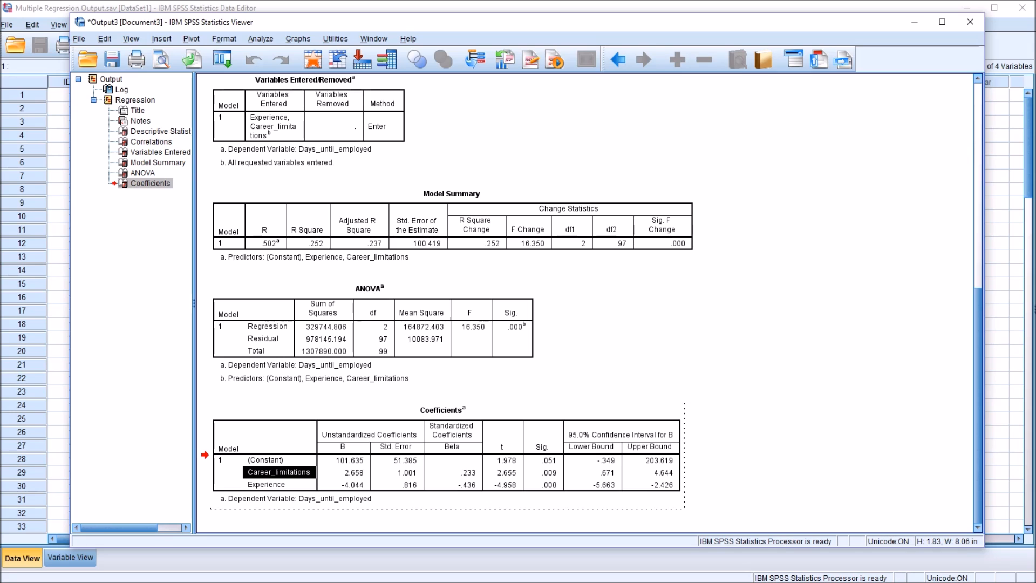
pyautogui.click(342, 472)
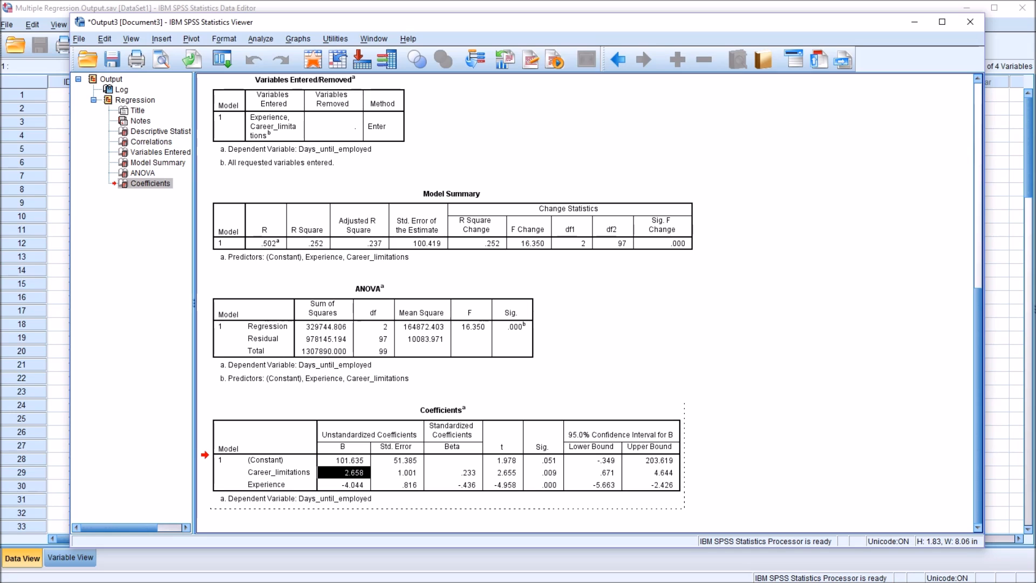
pyautogui.click(278, 471)
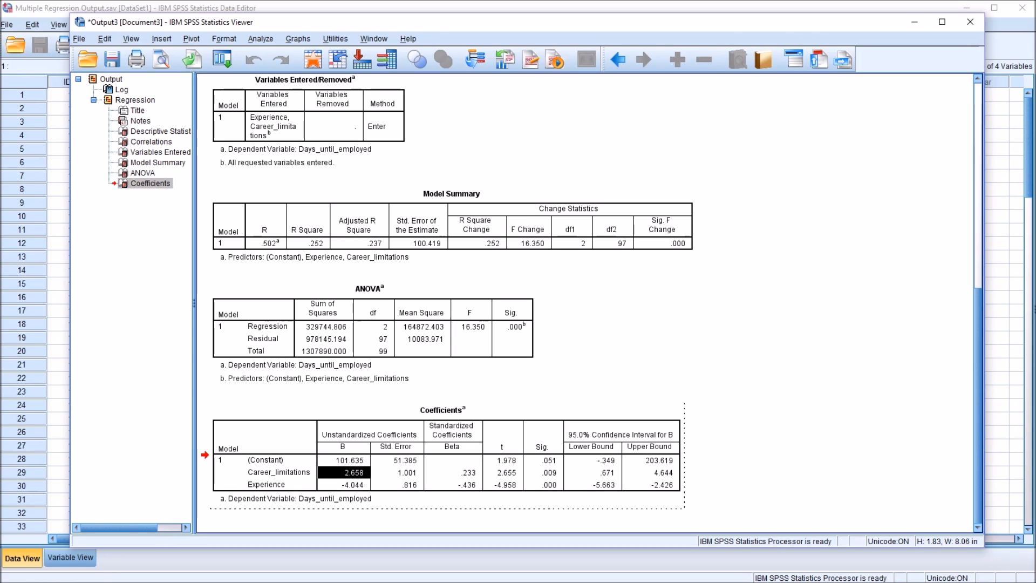
pyautogui.click(266, 483)
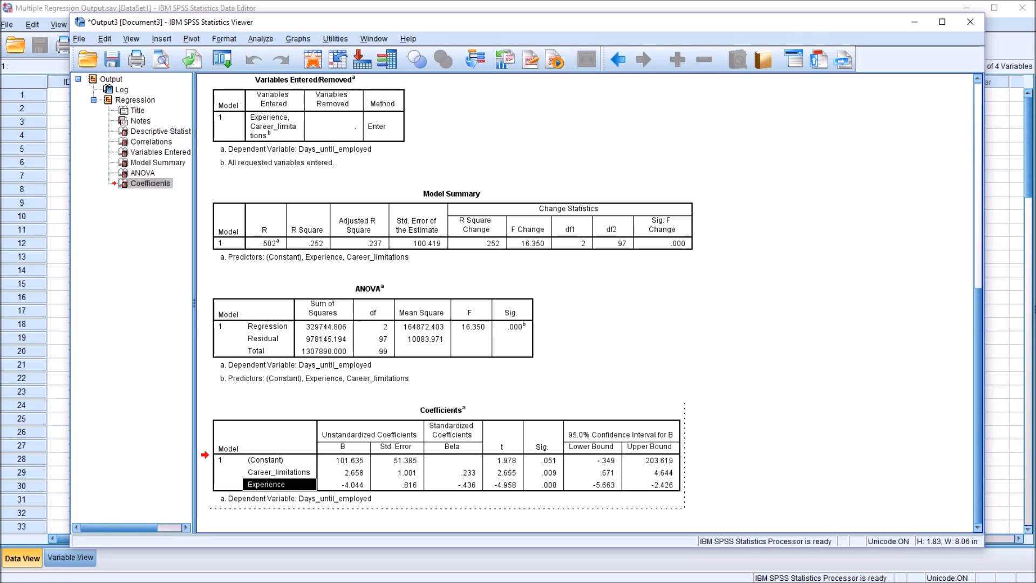
pyautogui.click(352, 484)
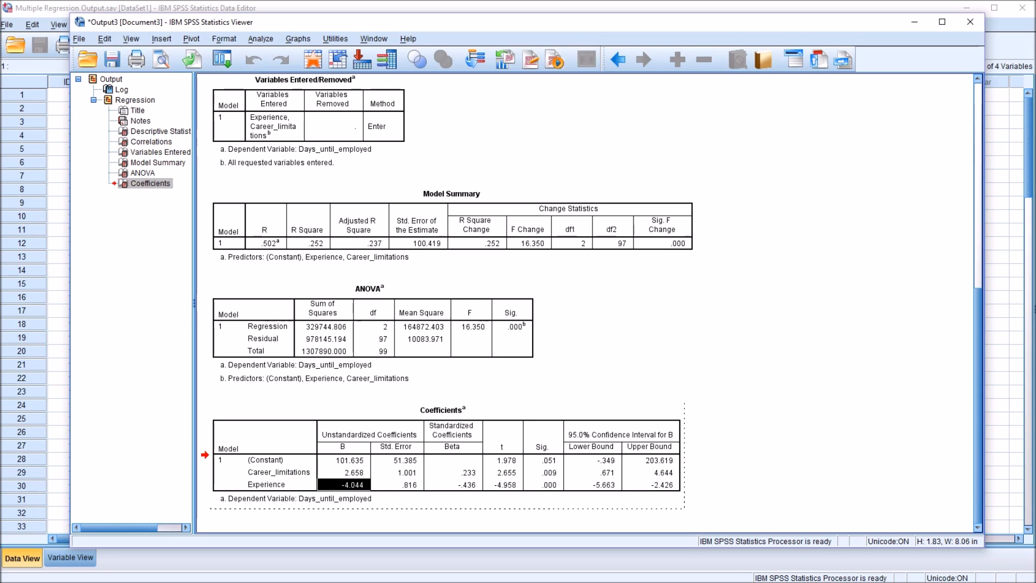
pyautogui.click(278, 484)
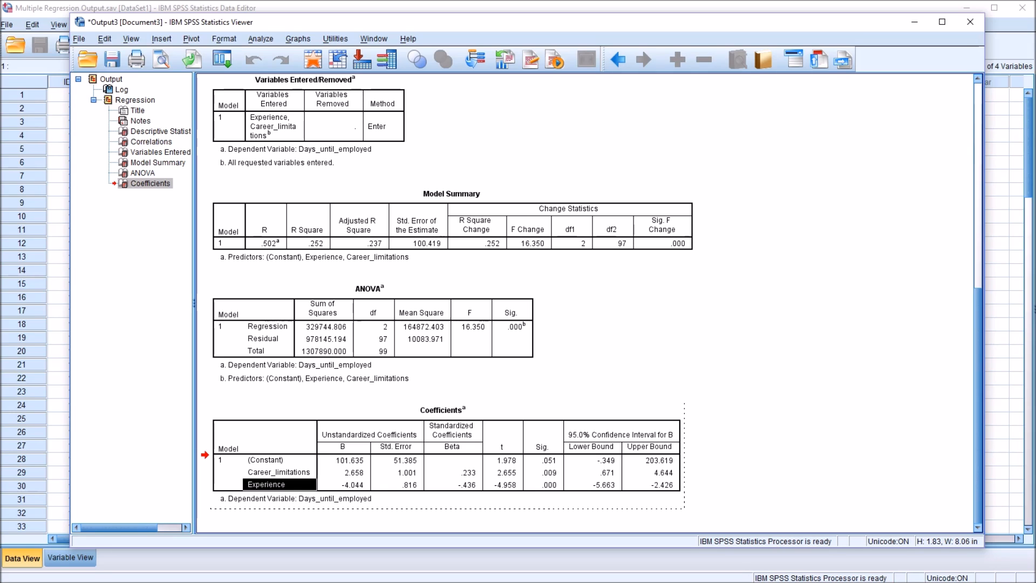
pyautogui.click(352, 485)
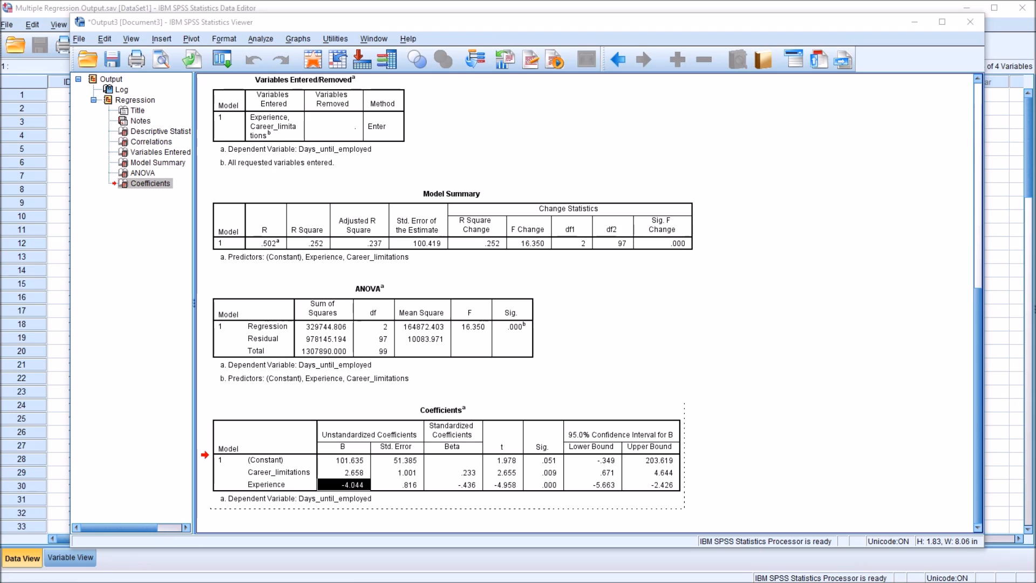
pyautogui.click(468, 473)
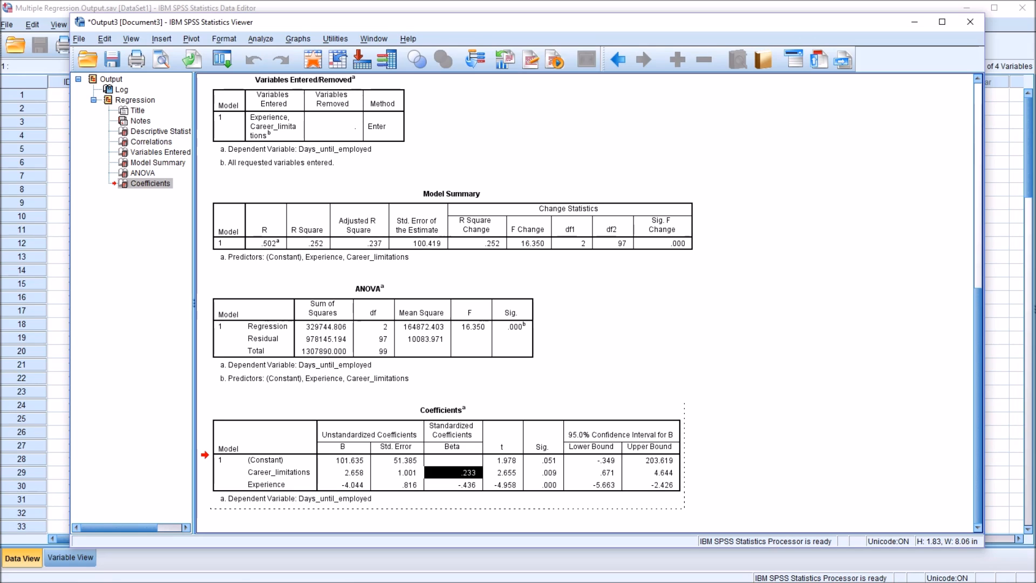
pyautogui.click(266, 484)
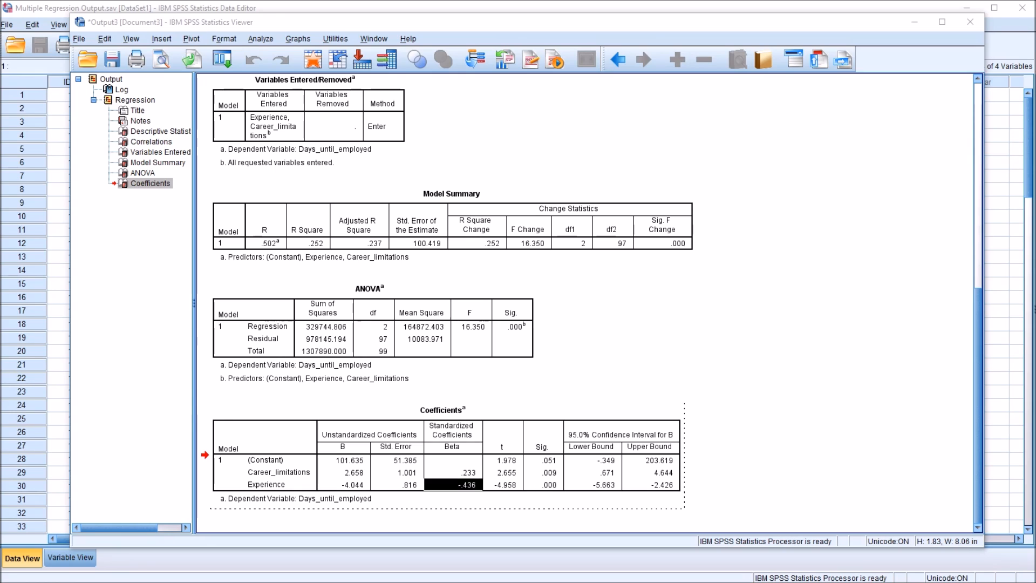
pyautogui.click(593, 473)
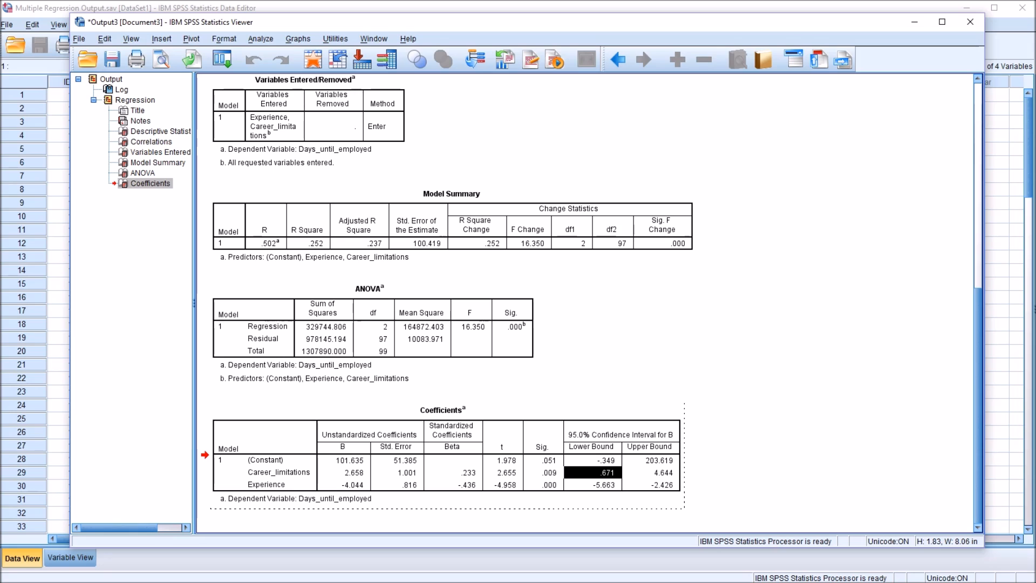
pyautogui.click(650, 471)
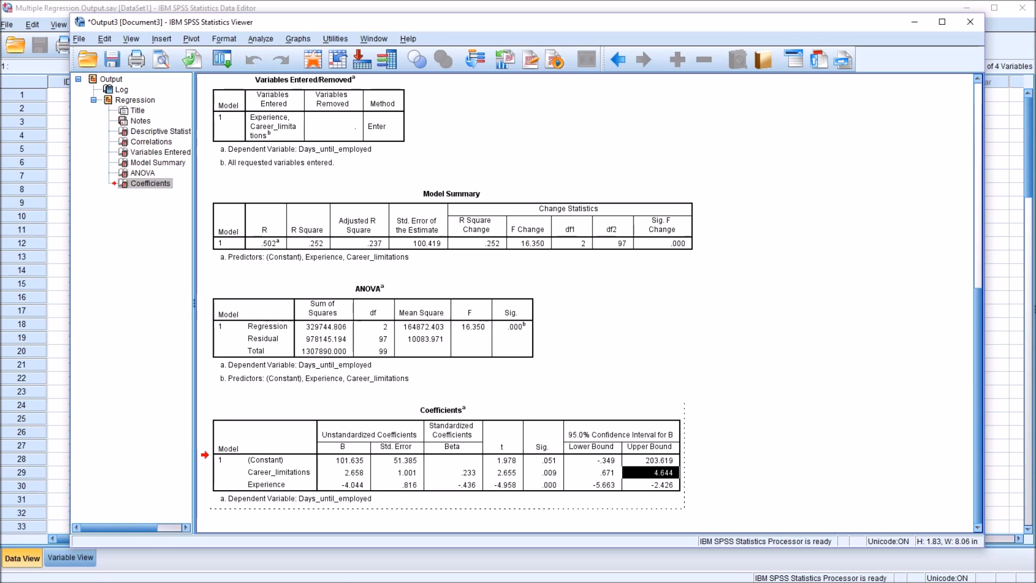
pyautogui.click(591, 472)
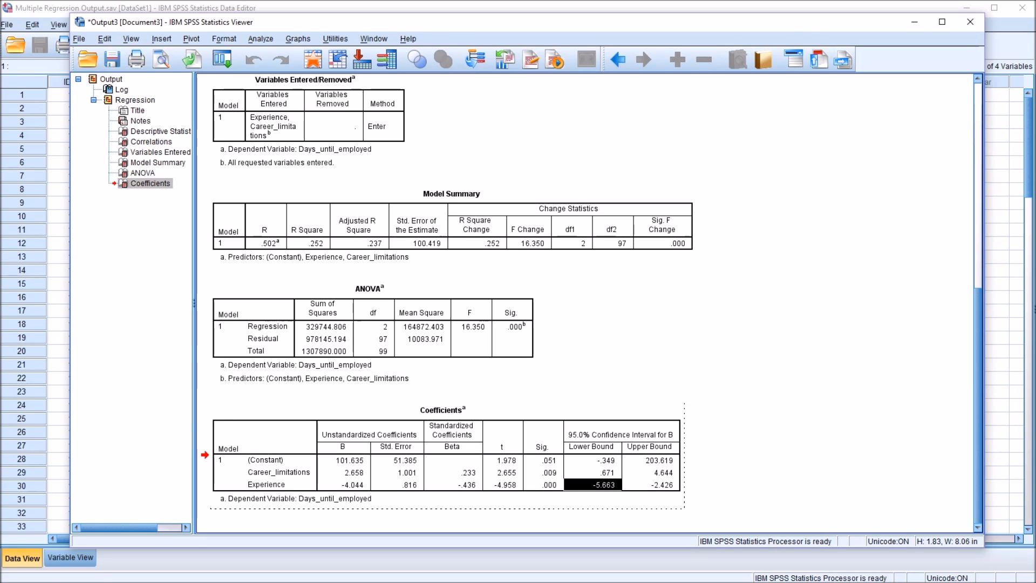
pyautogui.click(651, 484)
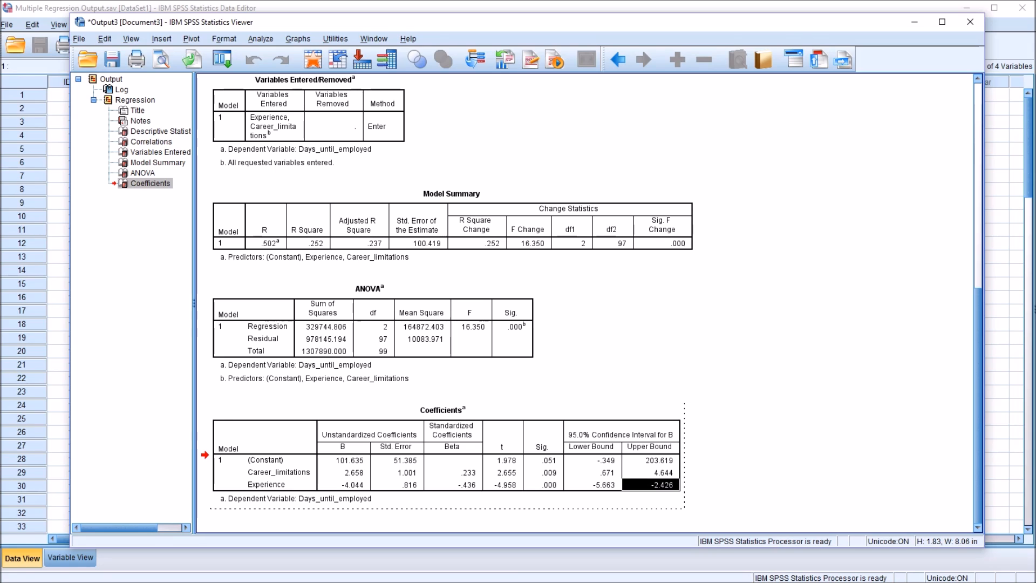